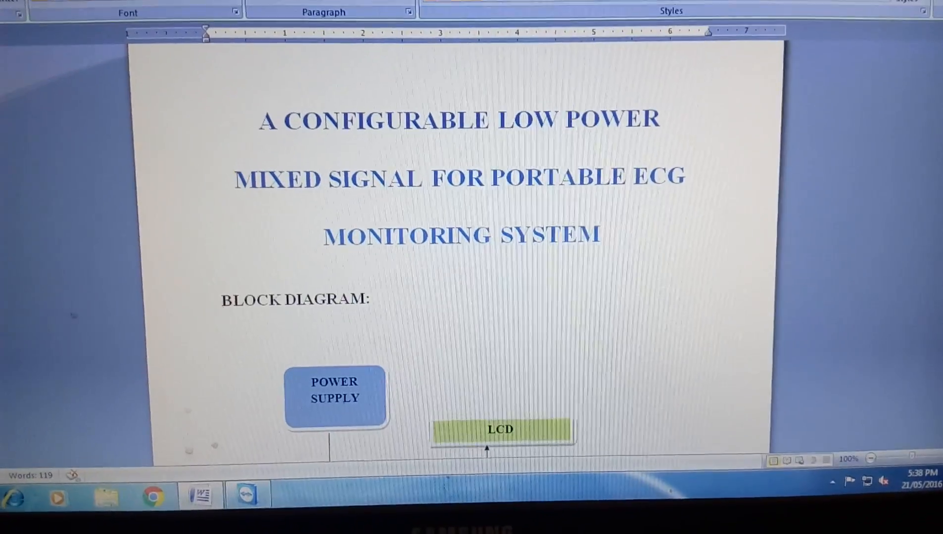
# - Scroll through the block diagram from ARM7 LPC2148 down to the GSM SIM900 and HC-05 Bluetooth boxes
pyautogui.scroll(-3)
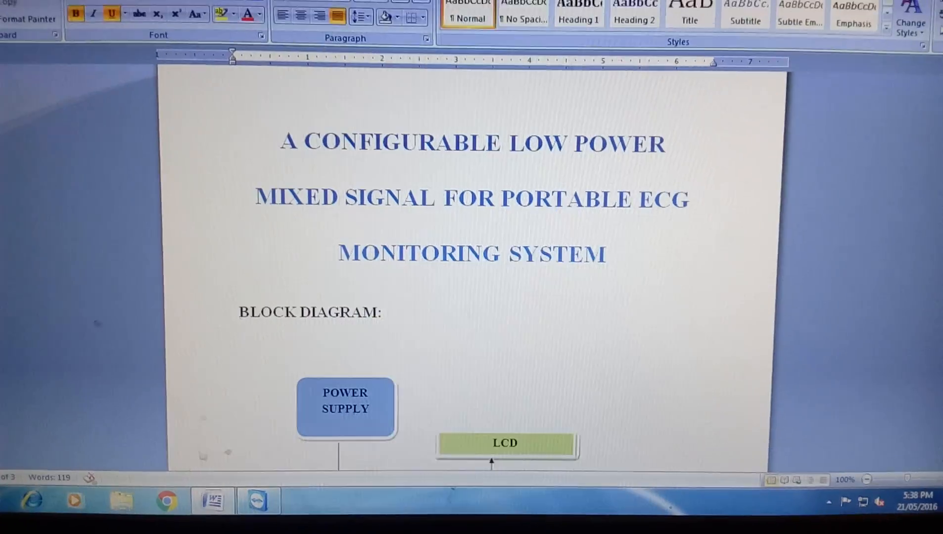
pyautogui.scroll(-3)
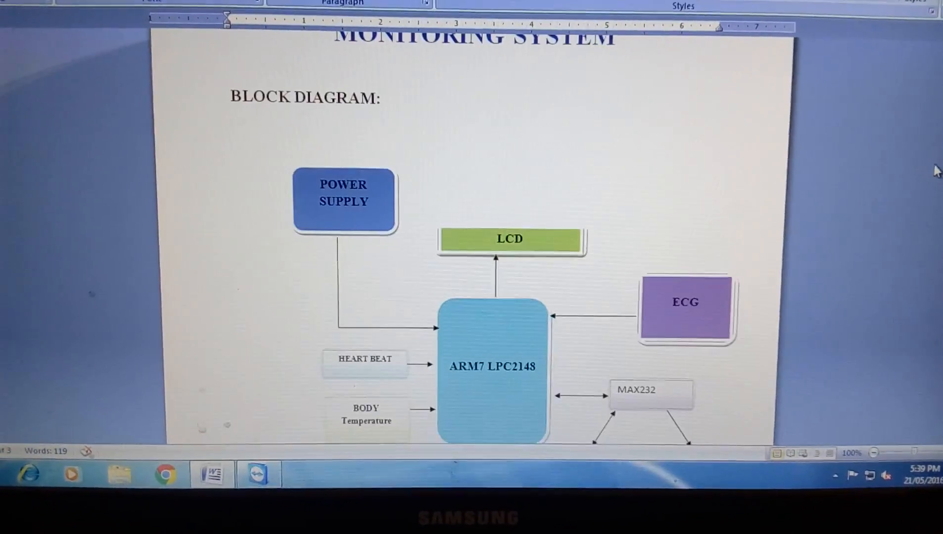
pyautogui.scroll(-3)
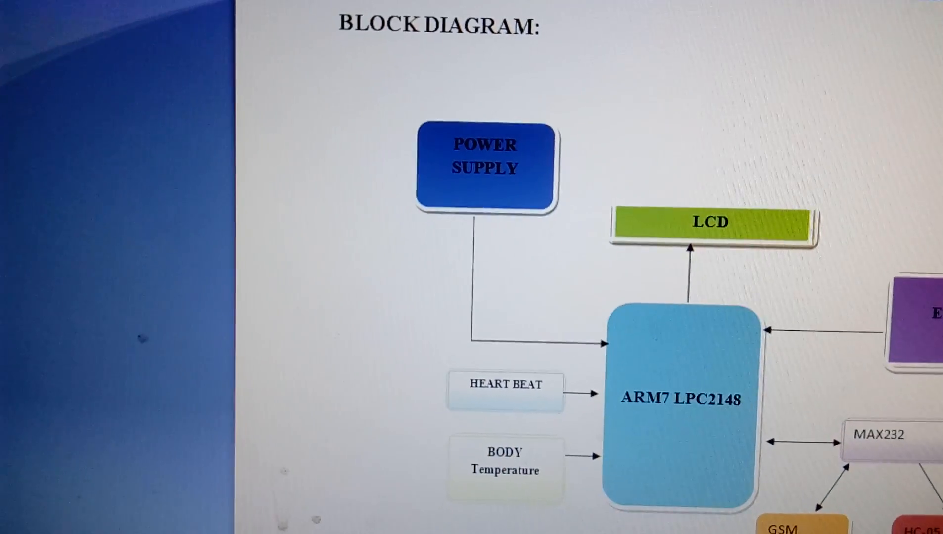
pyautogui.scroll(-3)
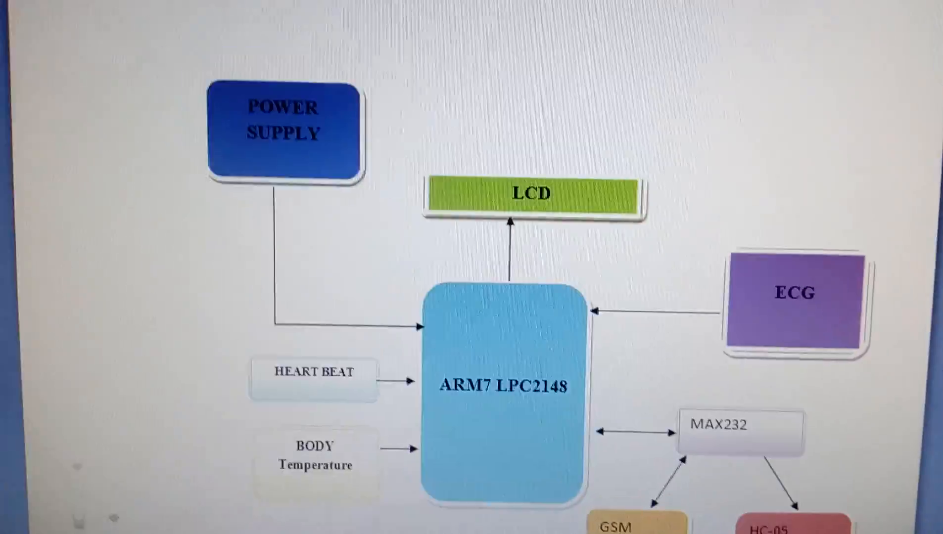
pyautogui.scroll(-3)
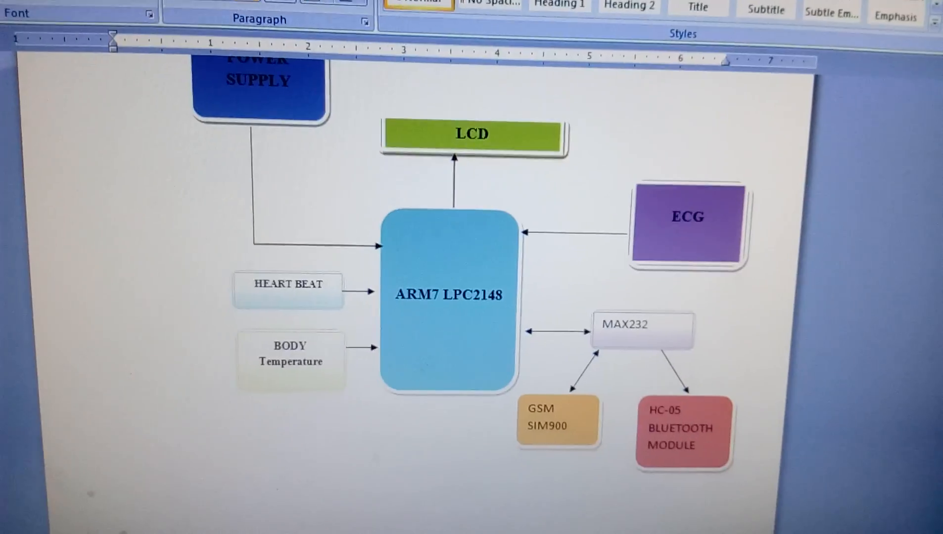
pyautogui.scroll(-3)
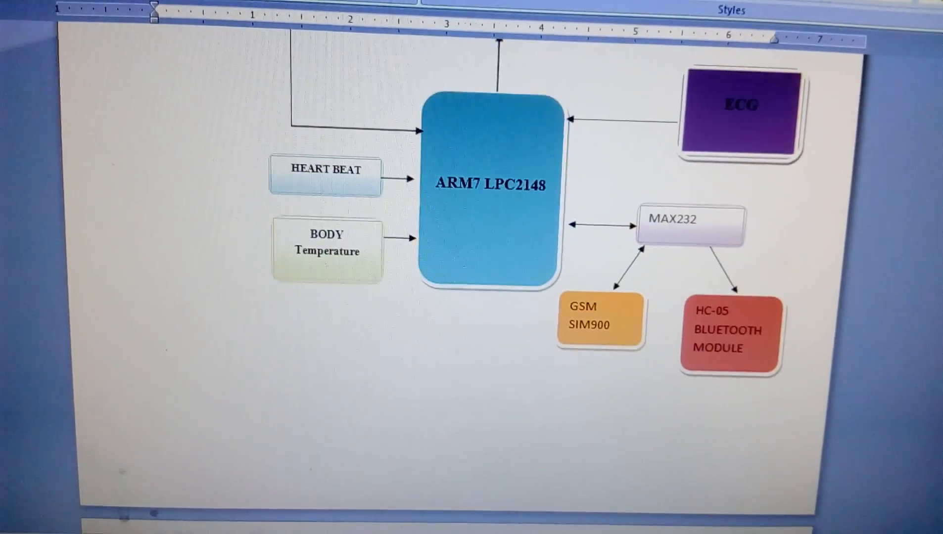
# - Scroll to the page with the power supply diagram and Bluetooth-to-LabVIEW patient receiver section
pyautogui.scroll(-3)
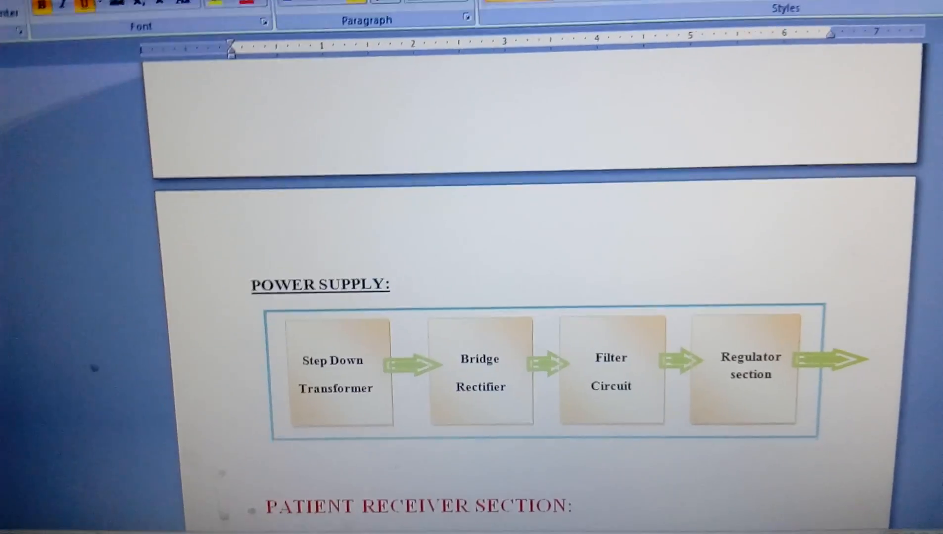
pyautogui.scroll(-3)
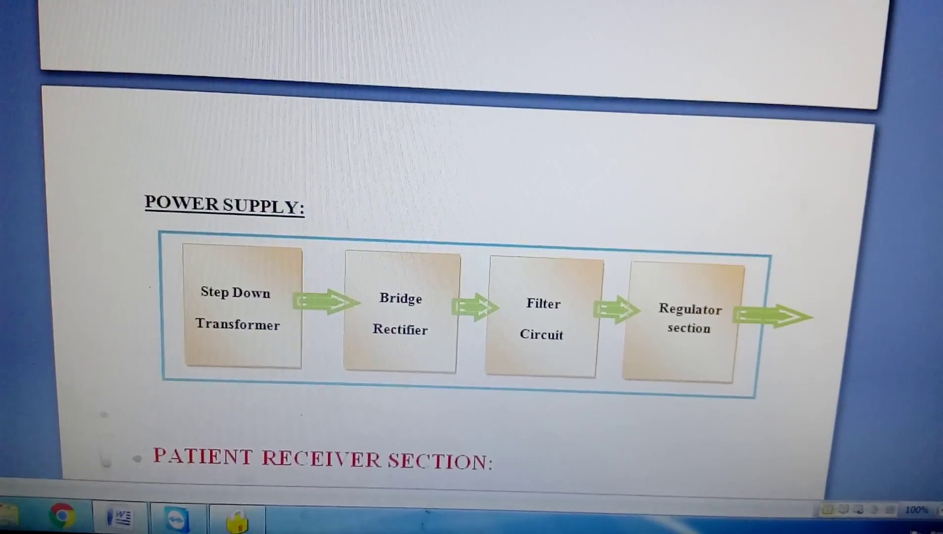
pyautogui.scroll(-3)
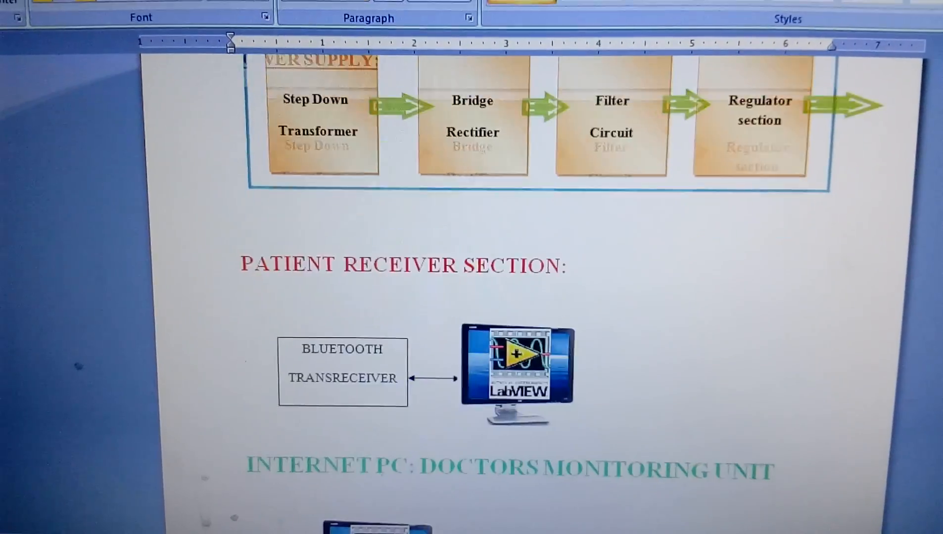
# - Scroll to the doctors monitoring unit's LabVIEW PC image and TeamViewer software caption
pyautogui.scroll(-3)
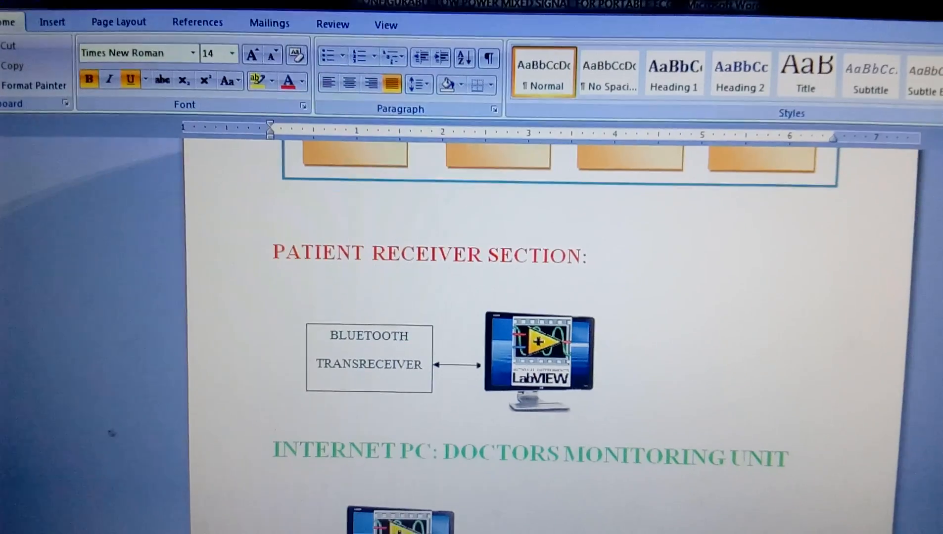
pyautogui.scroll(-3)
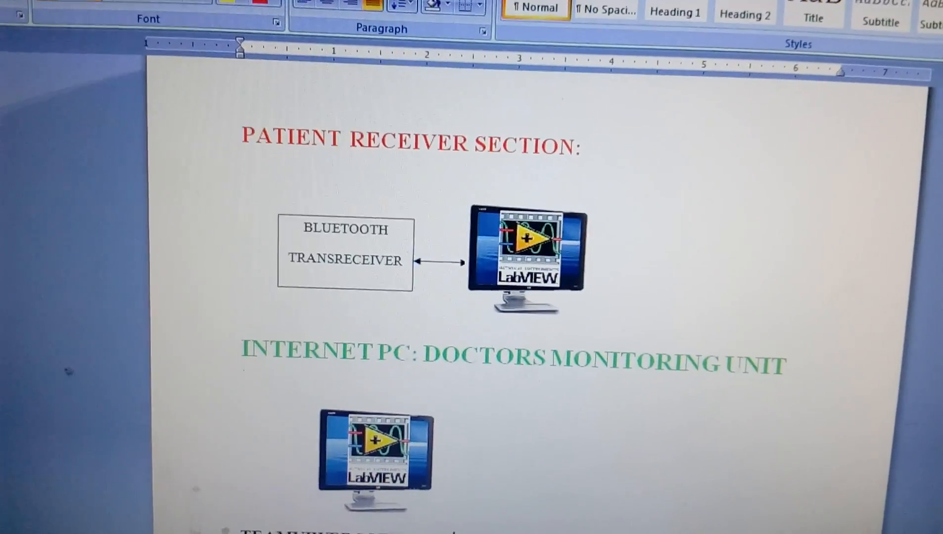
pyautogui.scroll(-3)
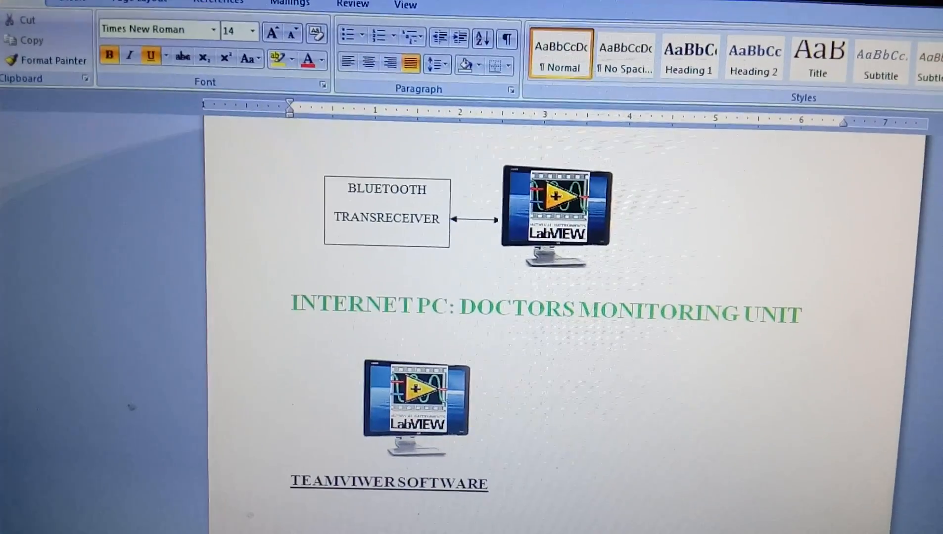
# - Scroll down to the HARDWARE list, from power supply through MAX232
pyautogui.scroll(-3)
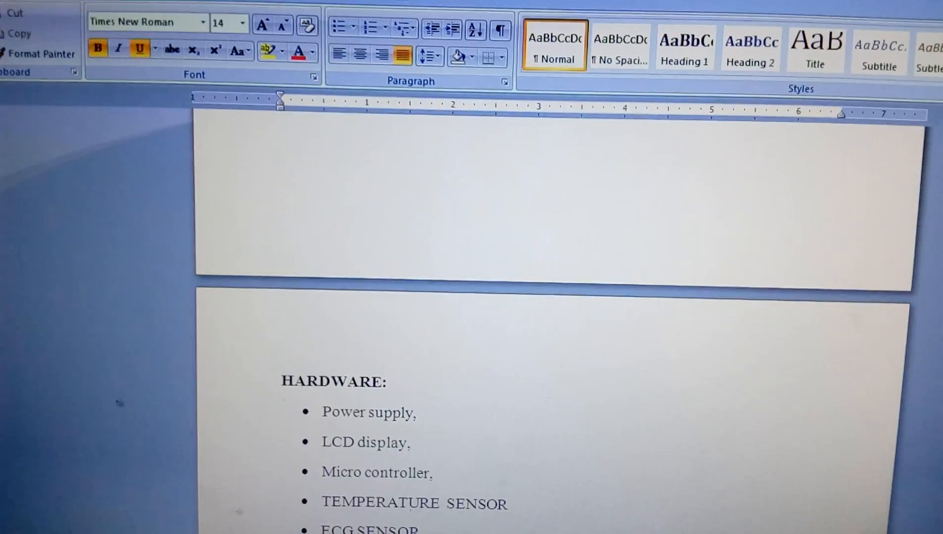
pyautogui.scroll(-3)
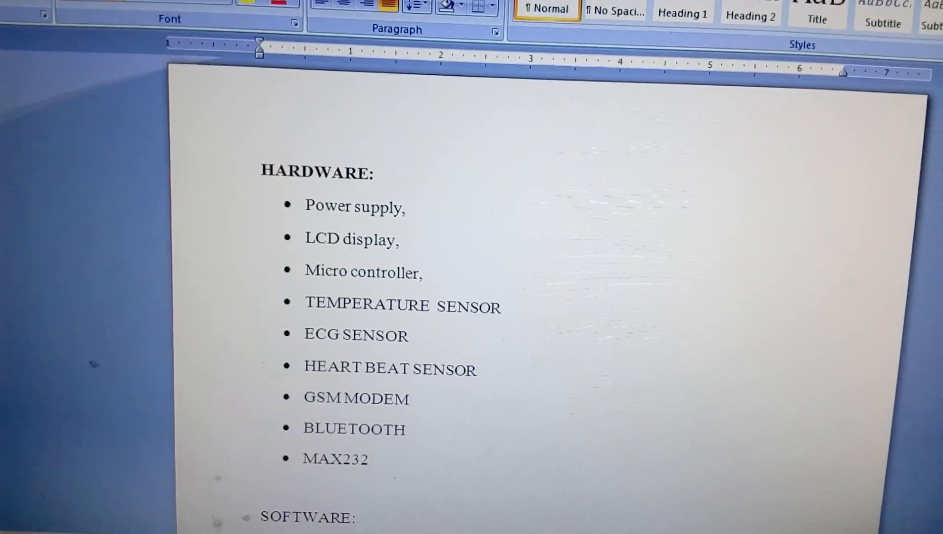
pyautogui.scroll(-3)
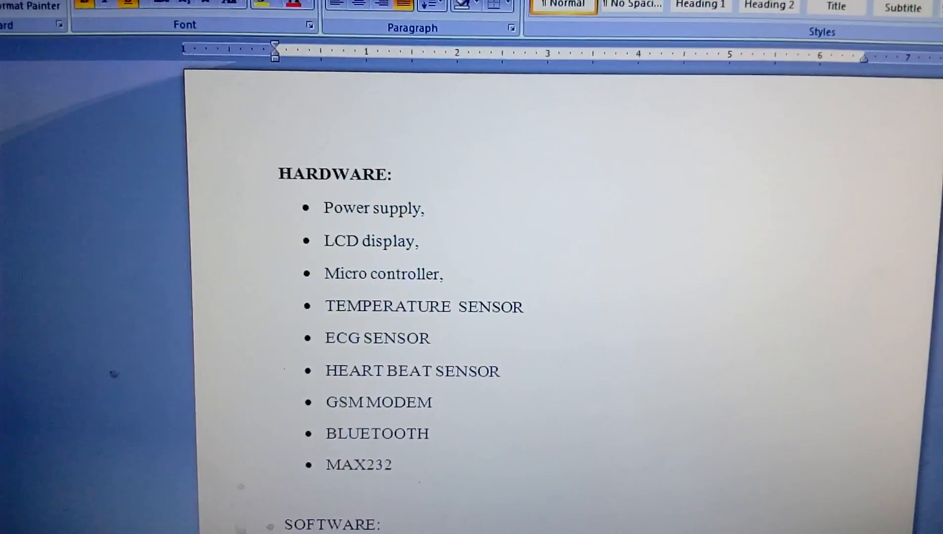
pyautogui.scroll(-3)
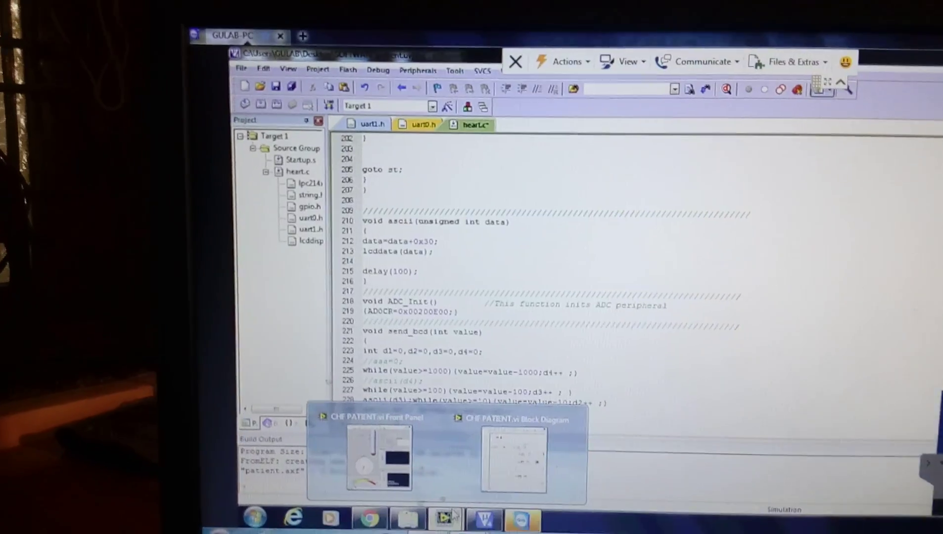
# - Bring up the CHF PATIENT LabVIEW front panel from the remote PC's taskbar
pyautogui.click(379, 459)
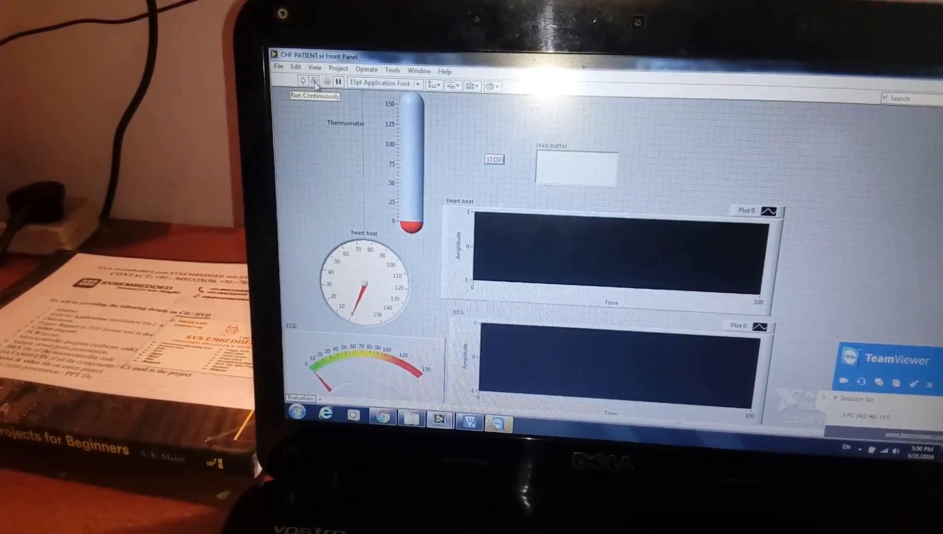
# - Run the CHF PATIENT VI continuously so thermometer, gauges and ECG show live data
pyautogui.click(313, 81)
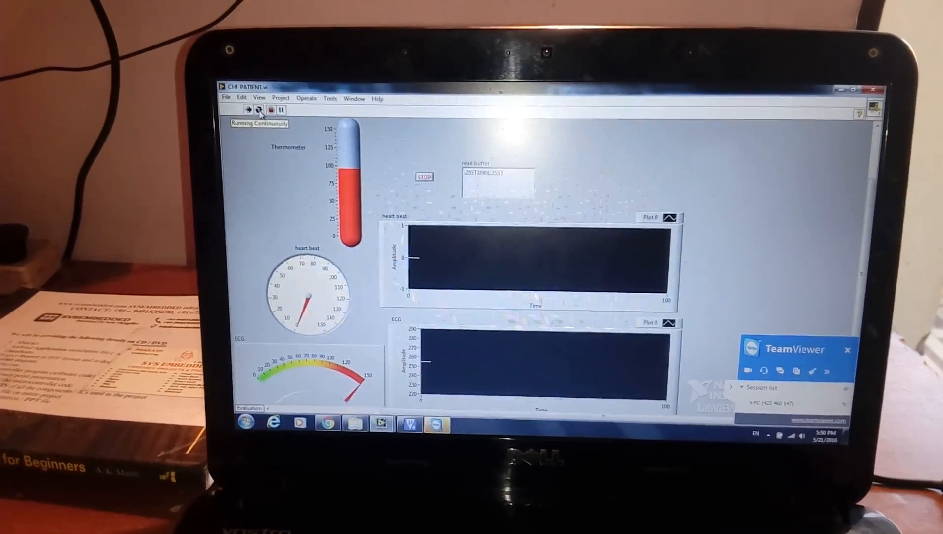